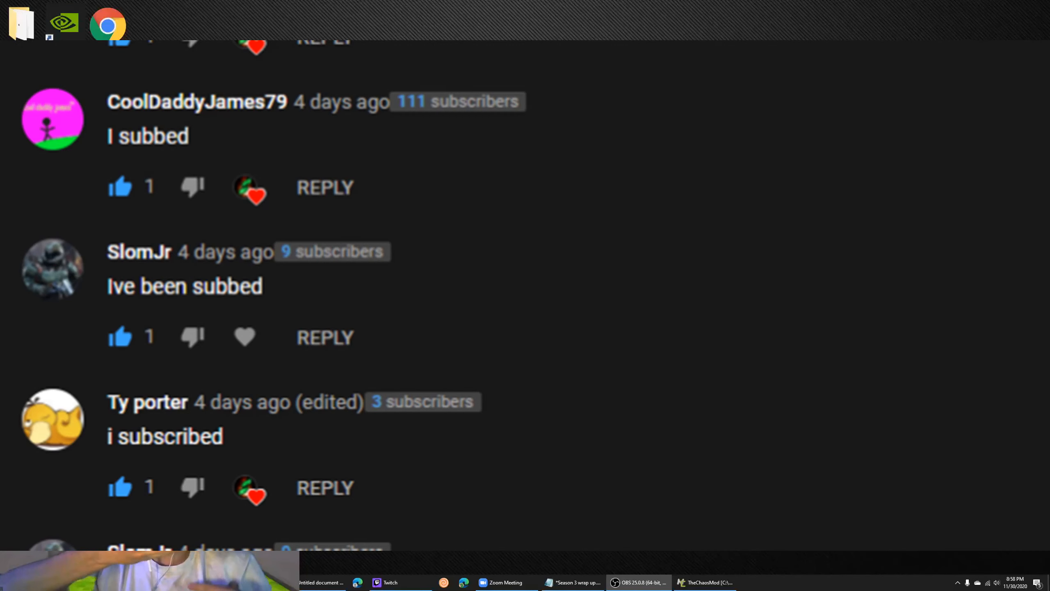
Bring the MCreator TheChaosMod workspace with its Endurium and Feronia elements to the front
{"action": "left_click", "coordinate": [703, 582]}
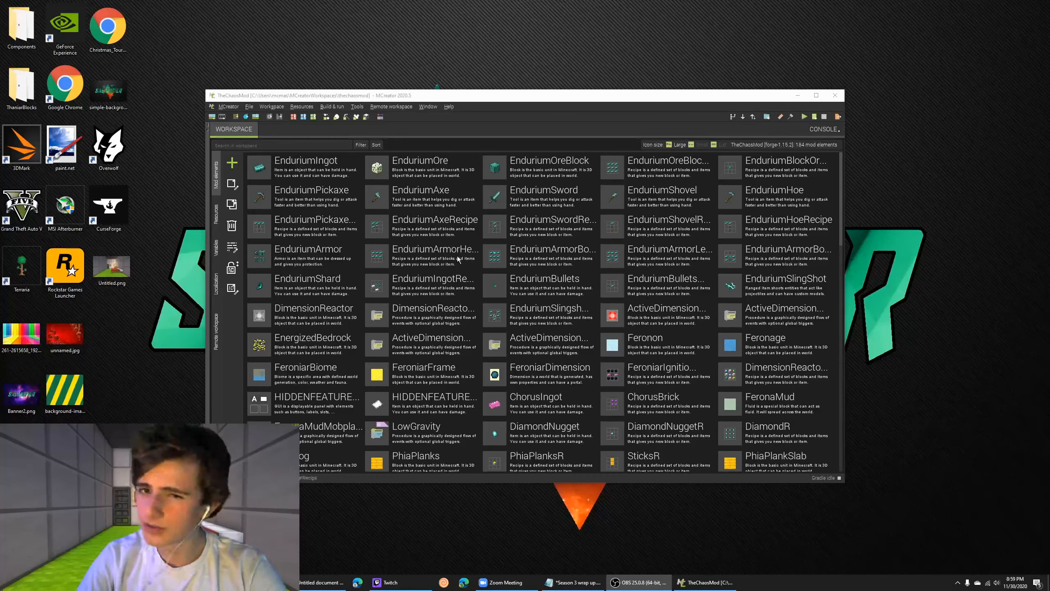
{"action": "mouse_move", "coordinate": [501, 100]}
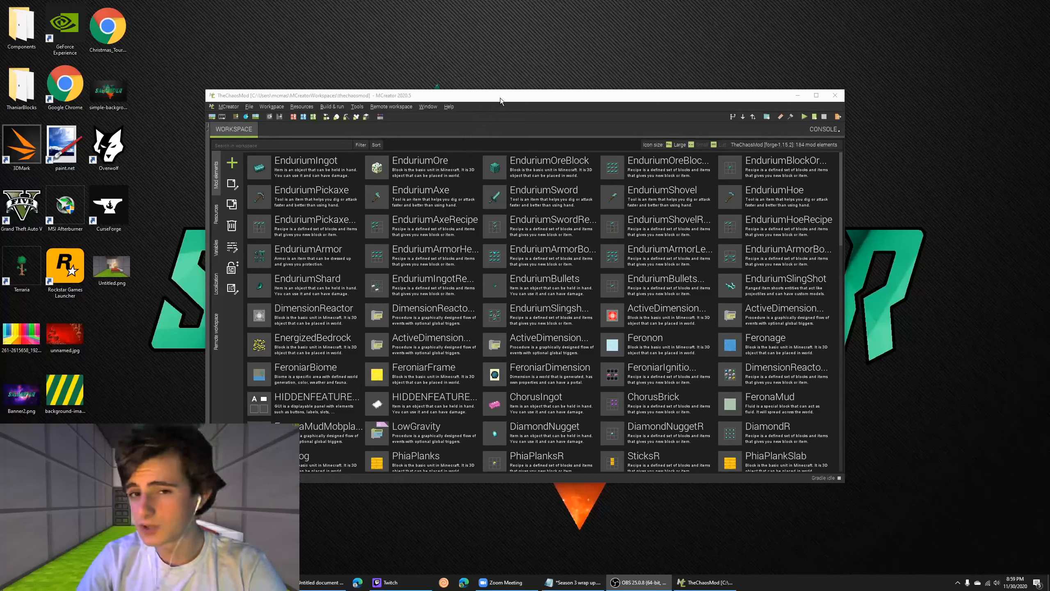